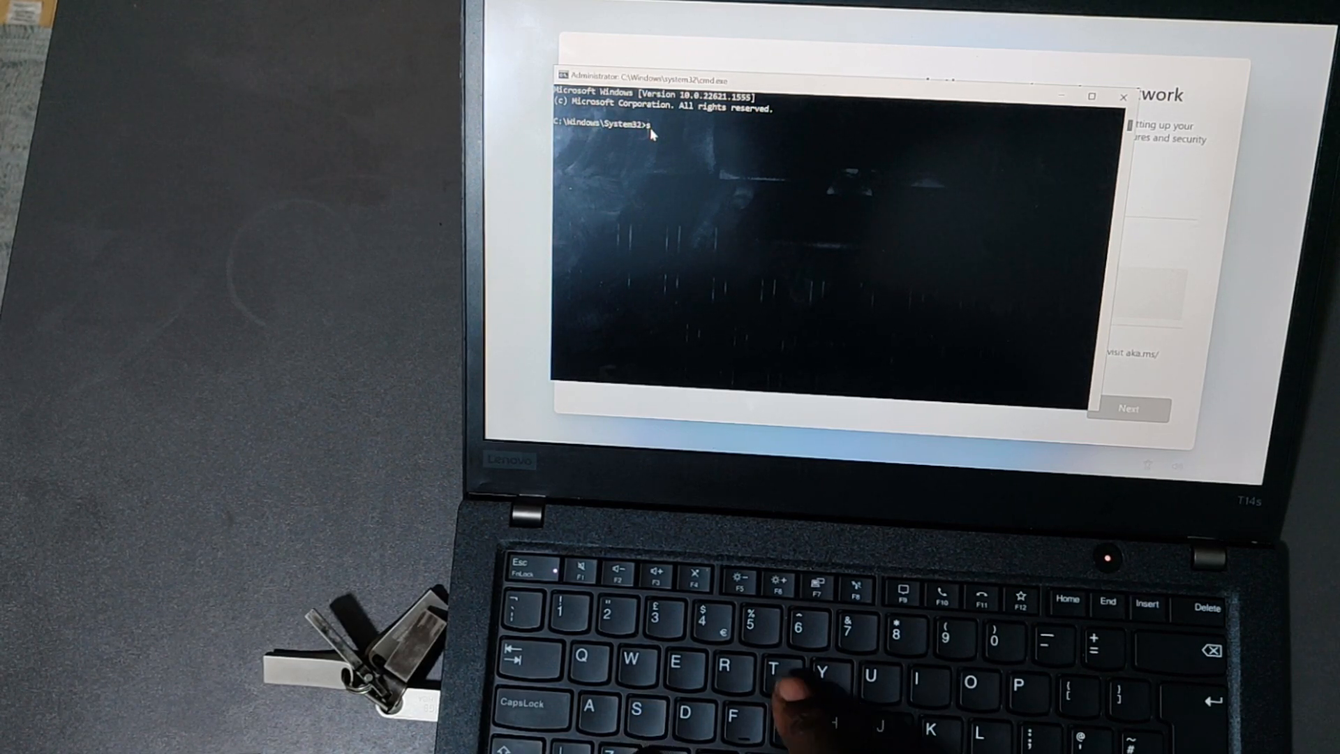
type("tart")
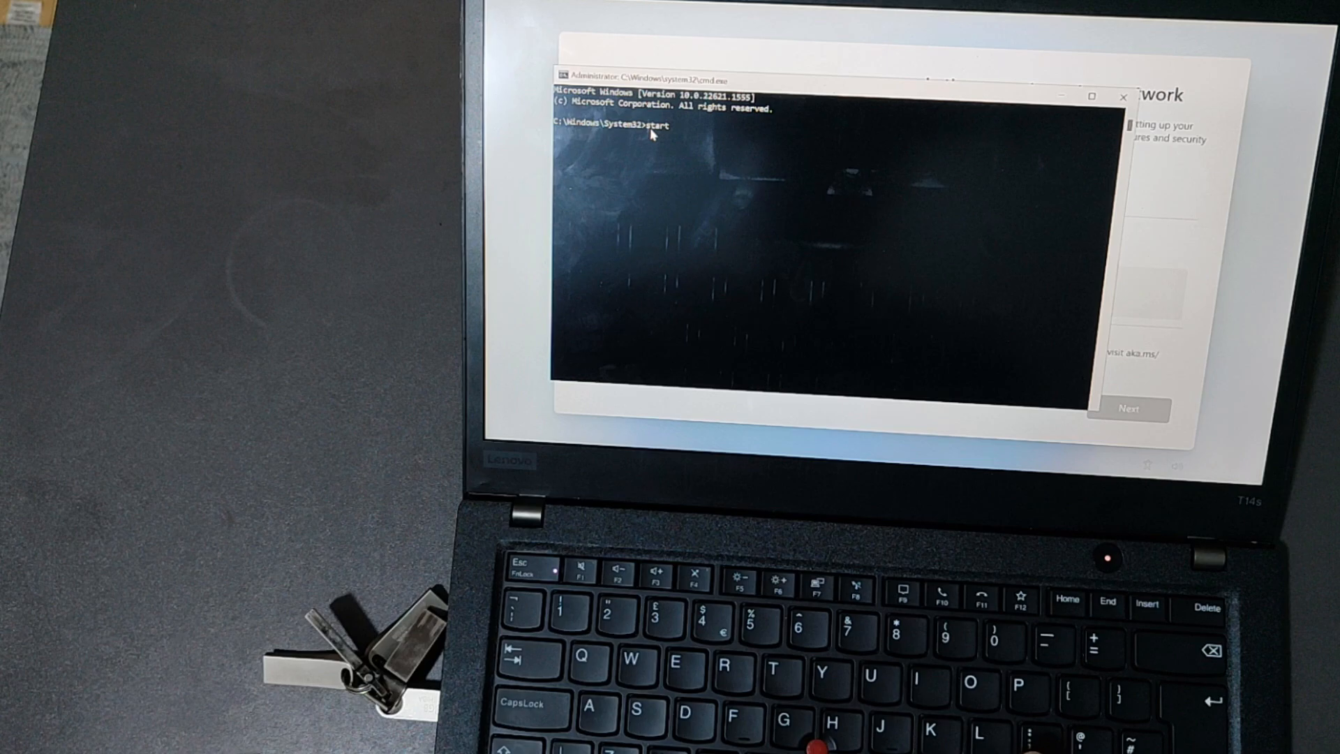
type("ms-")
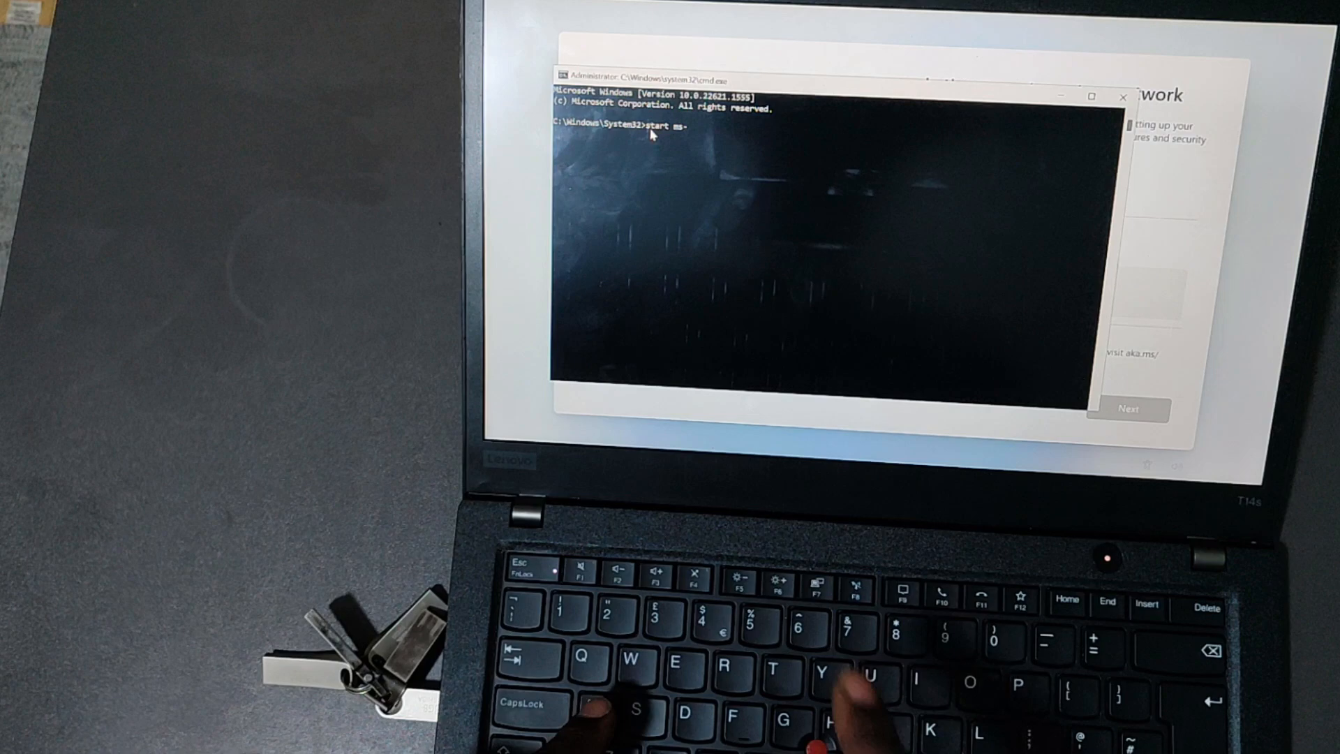
type("c")
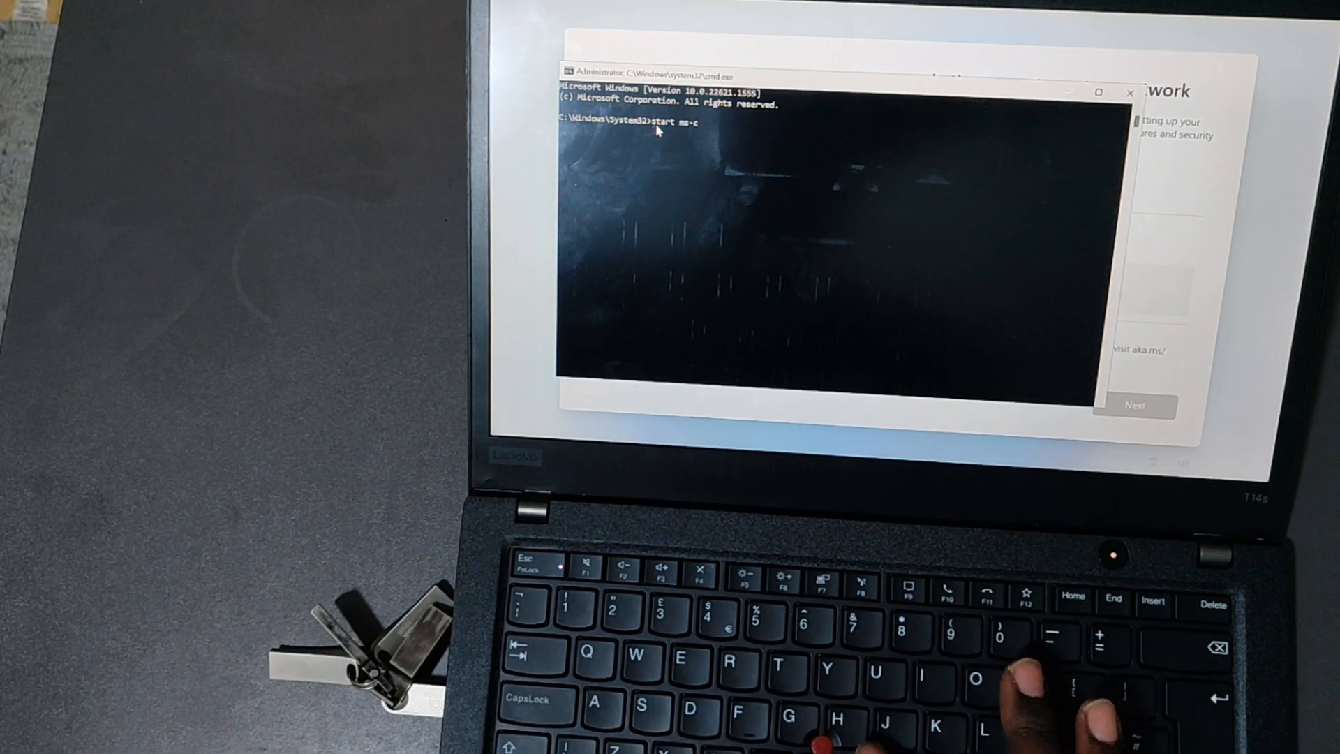
type("xh:")
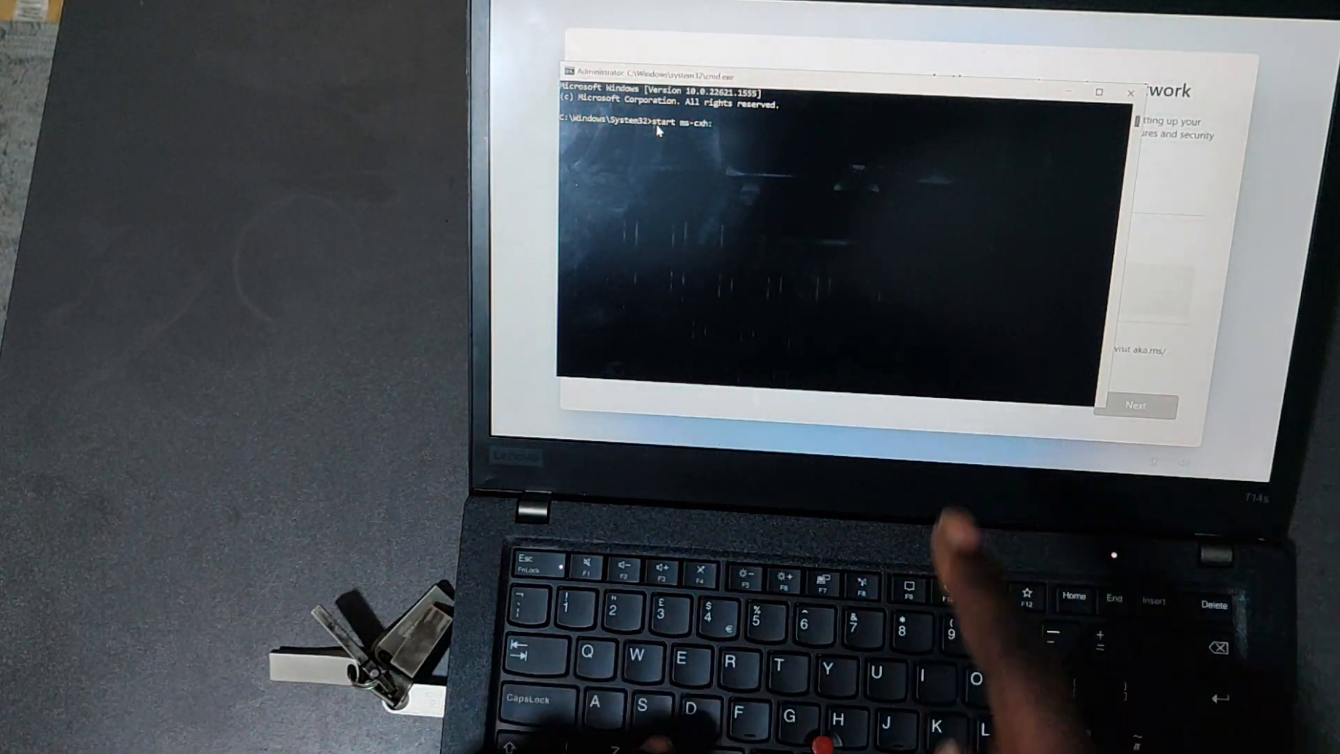
type("loc")
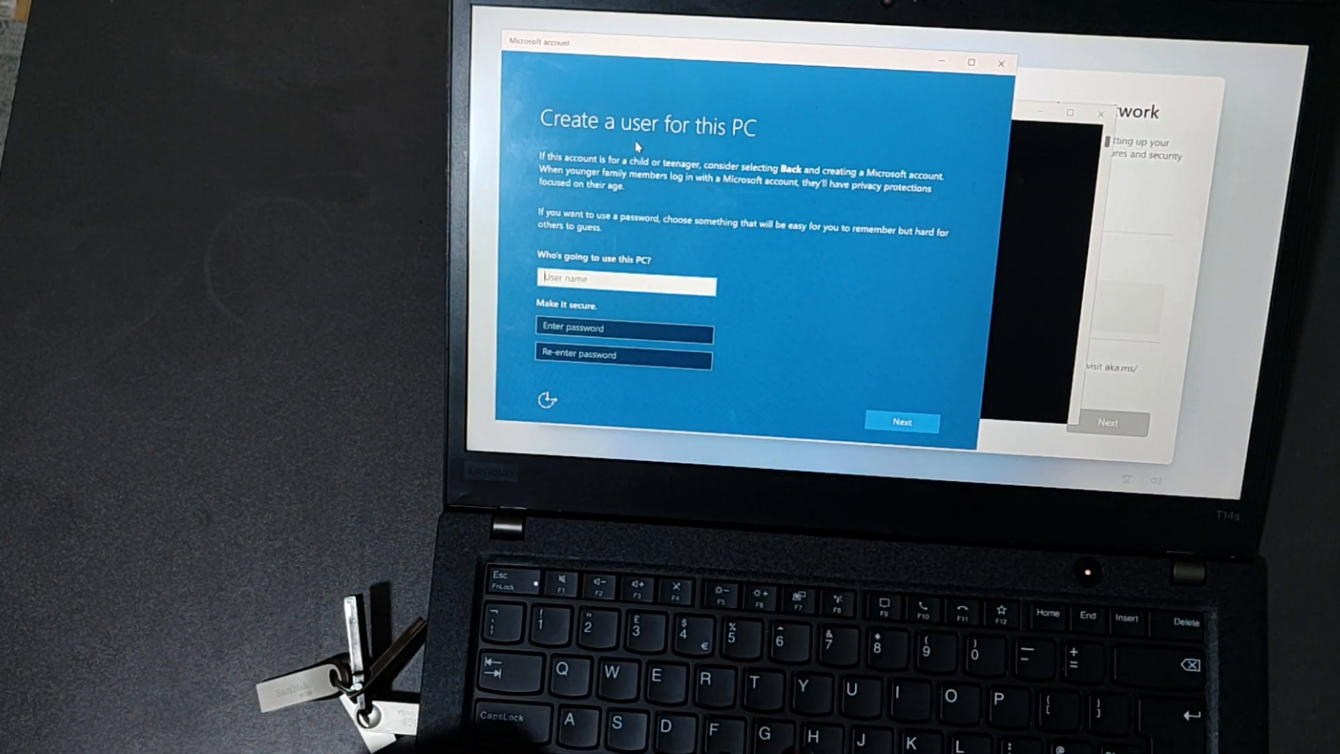
type("k")
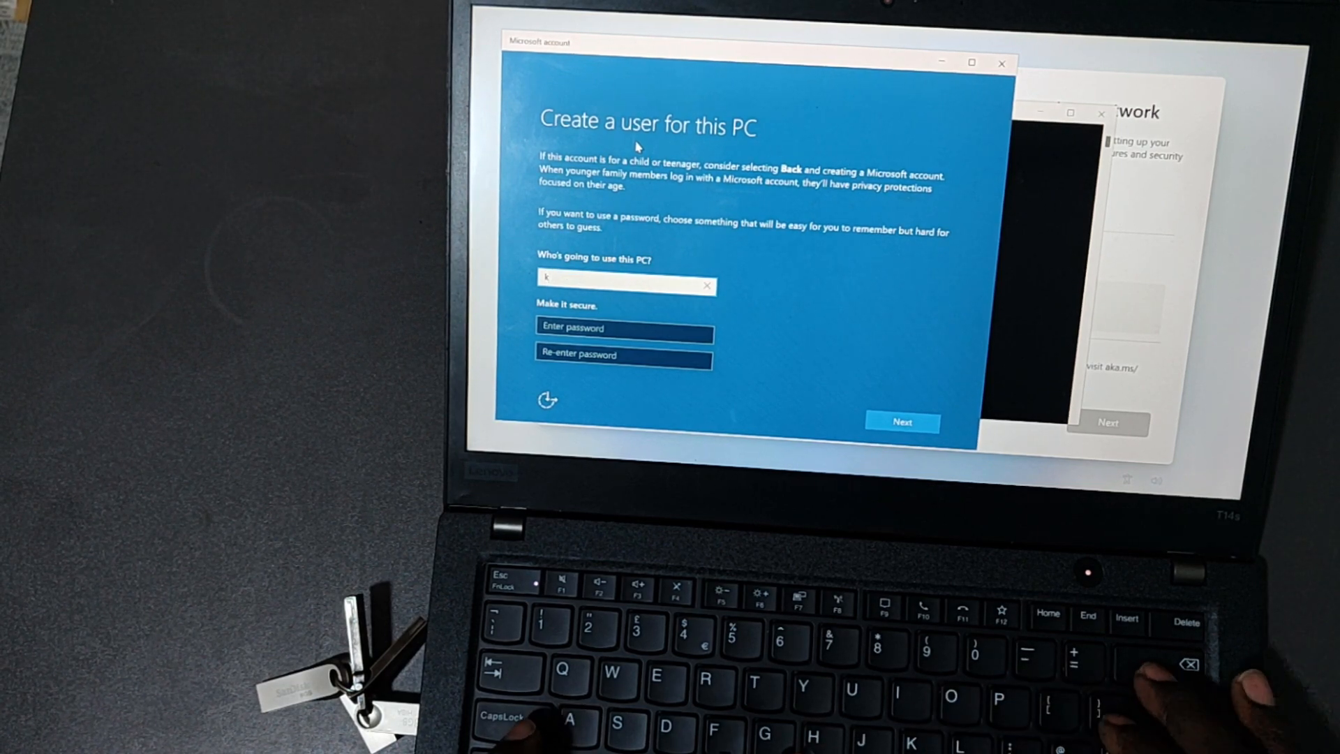
type("KINGSTON")
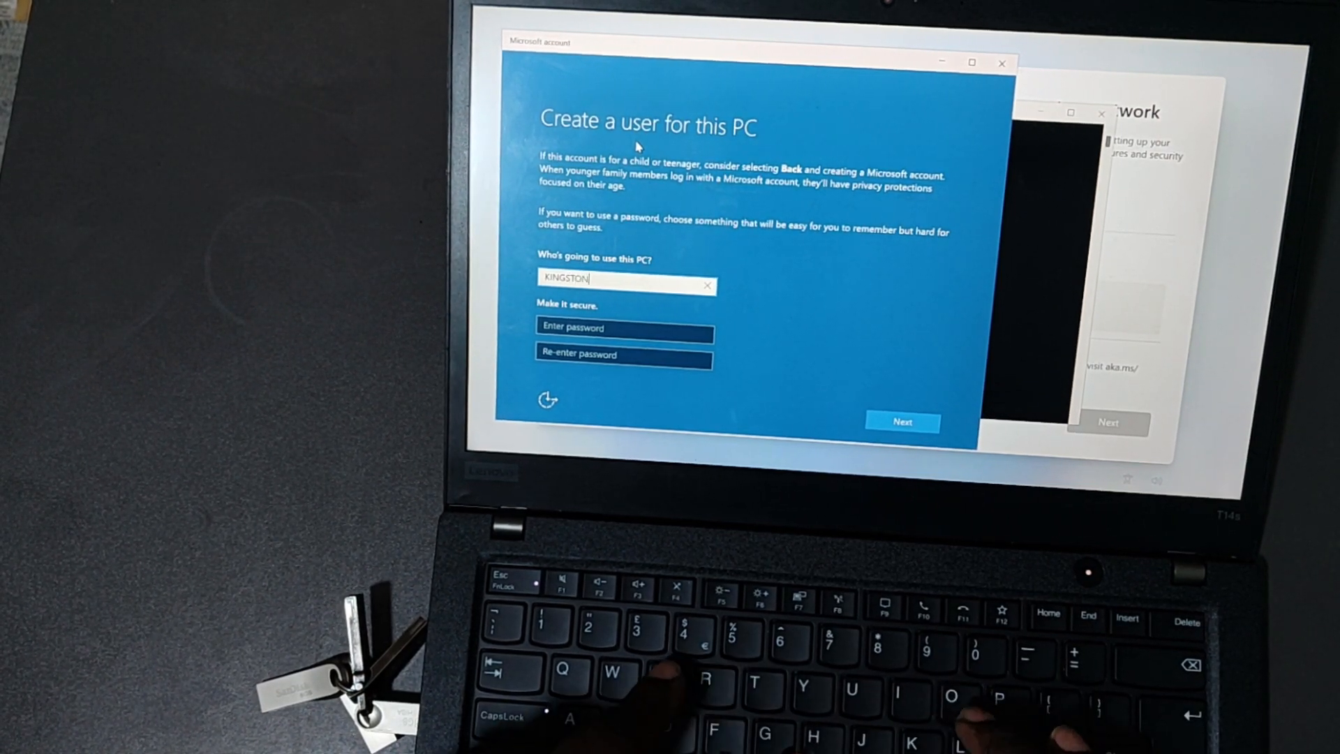
type("E CHURCH")
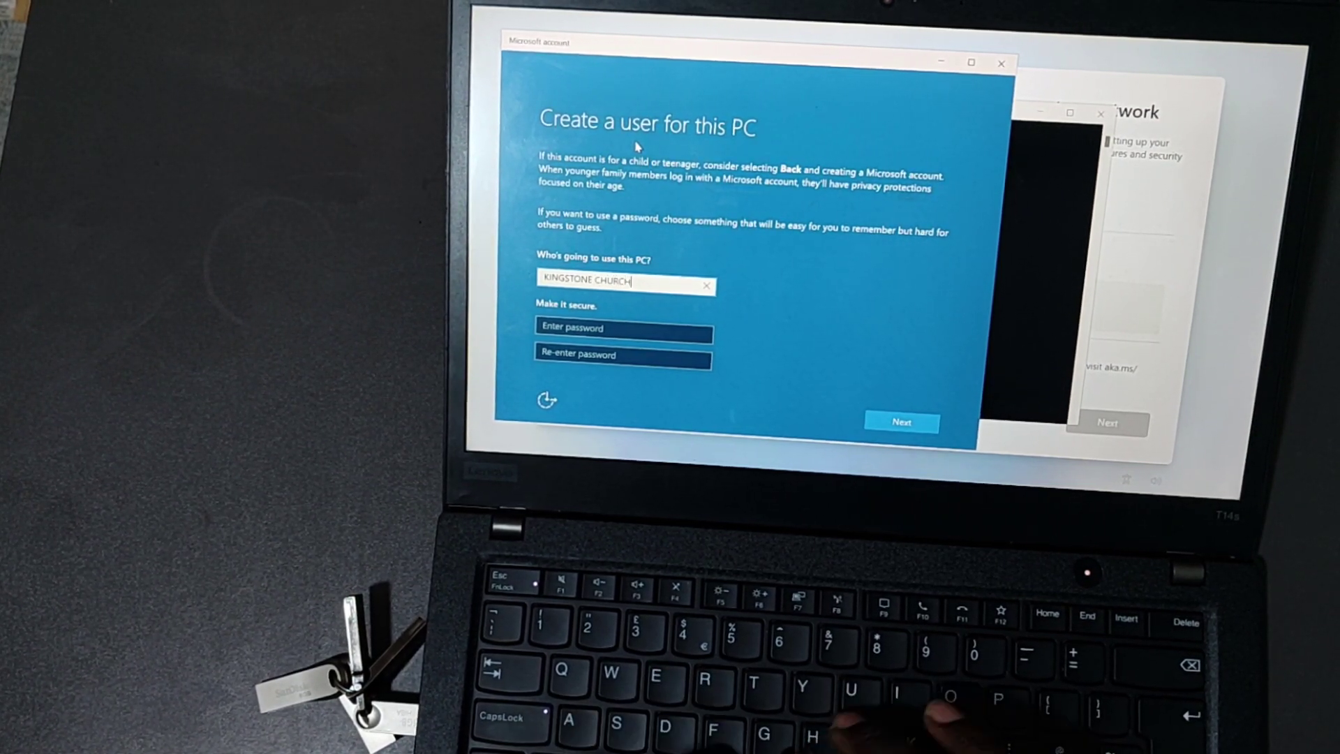